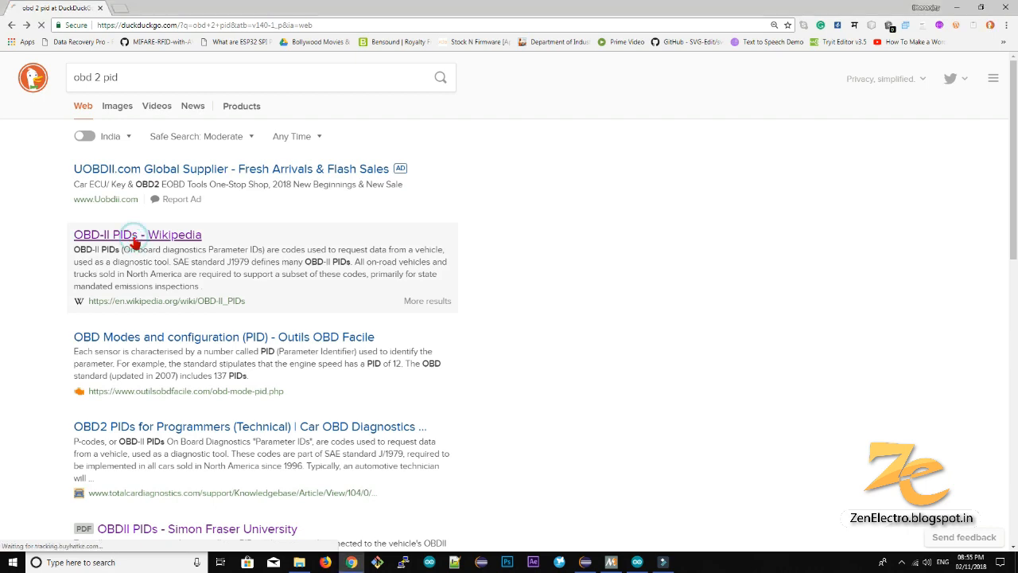
Step: Open the 'OBD-II PIDs' Wikipedia result and scroll through its monitor test tables
left_click(136, 234)
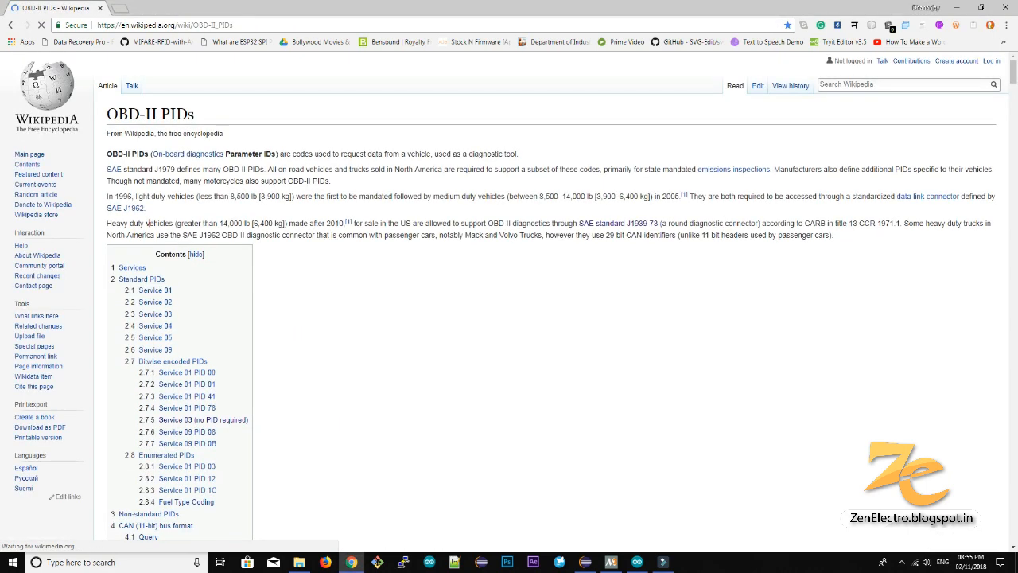
scroll("down", 3)
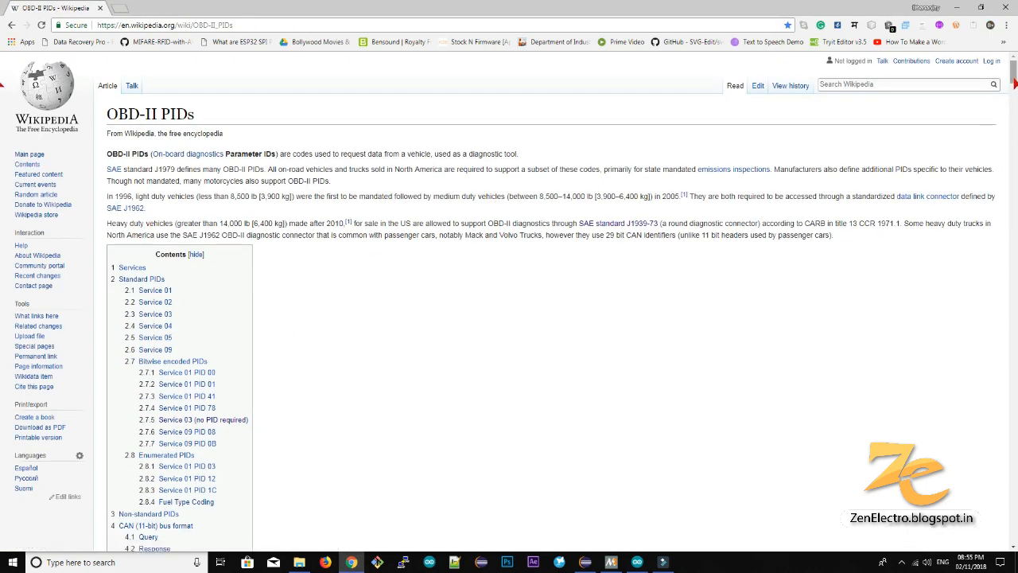
scroll("down", 3)
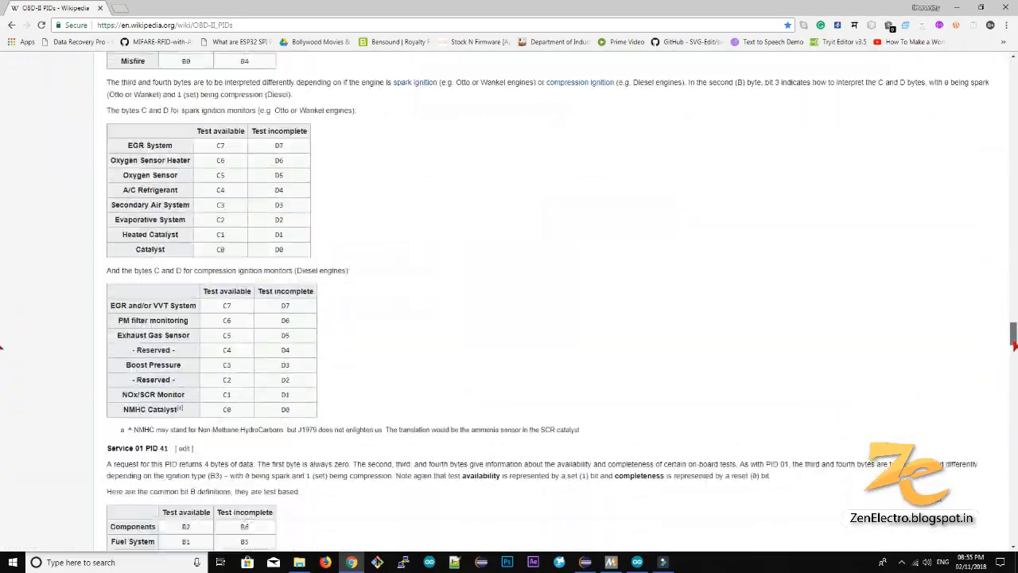
scroll("down", 3)
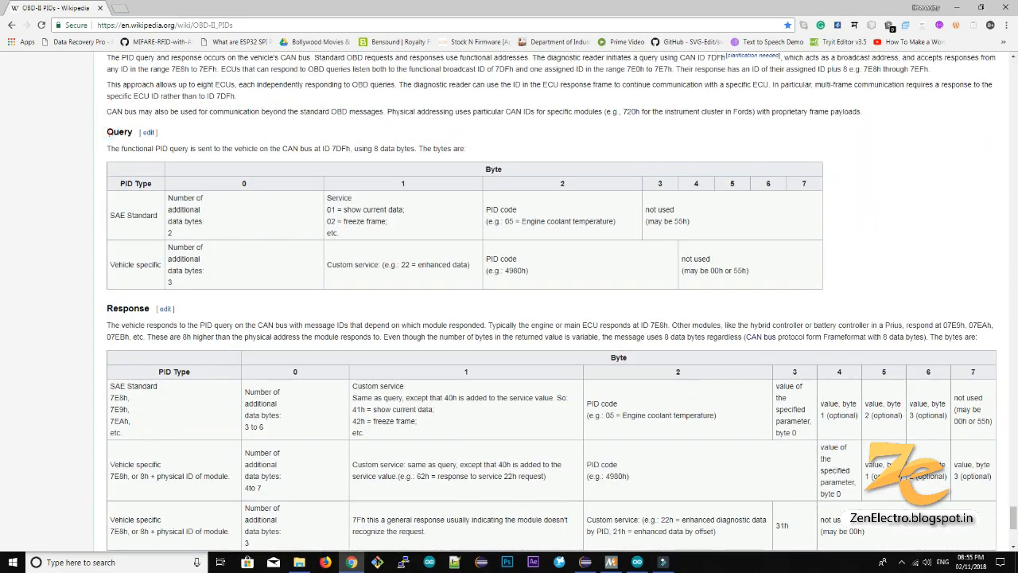
mouse_move(333, 145)
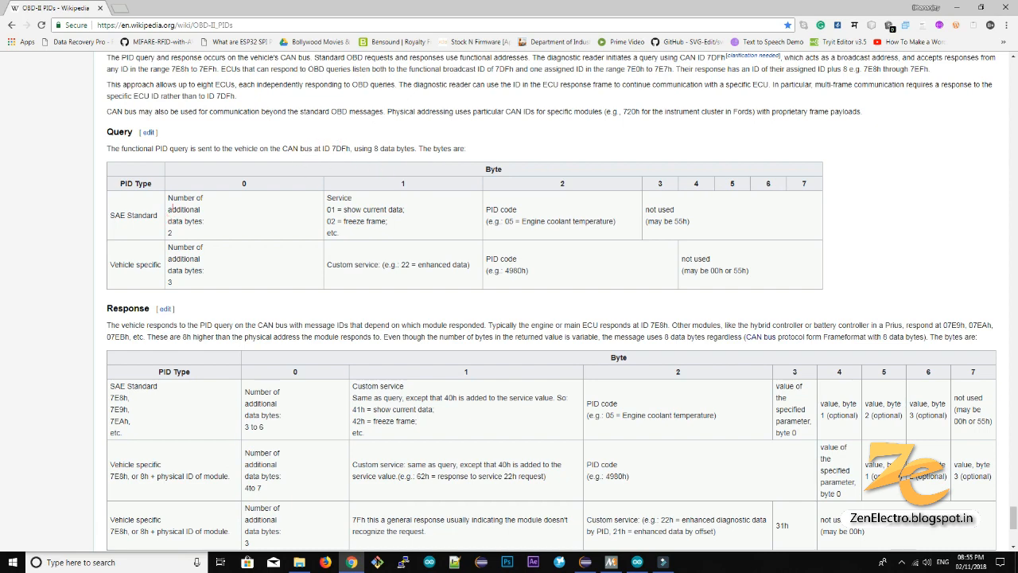
Step: Scroll to the CAN 11-bit bus Query and Response byte tables
scroll("down", 3)
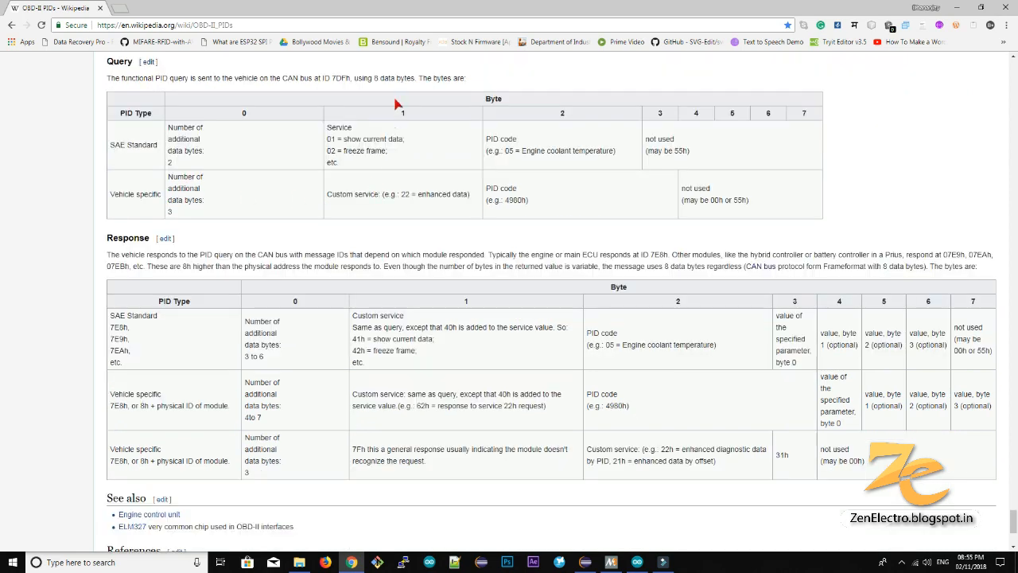
mouse_move(162, 153)
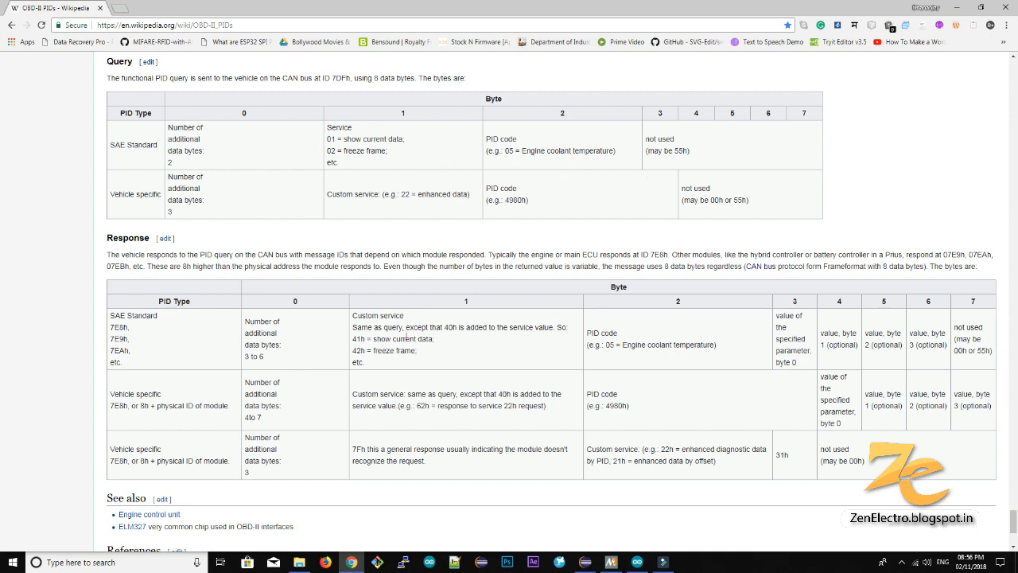
mouse_move(156, 329)
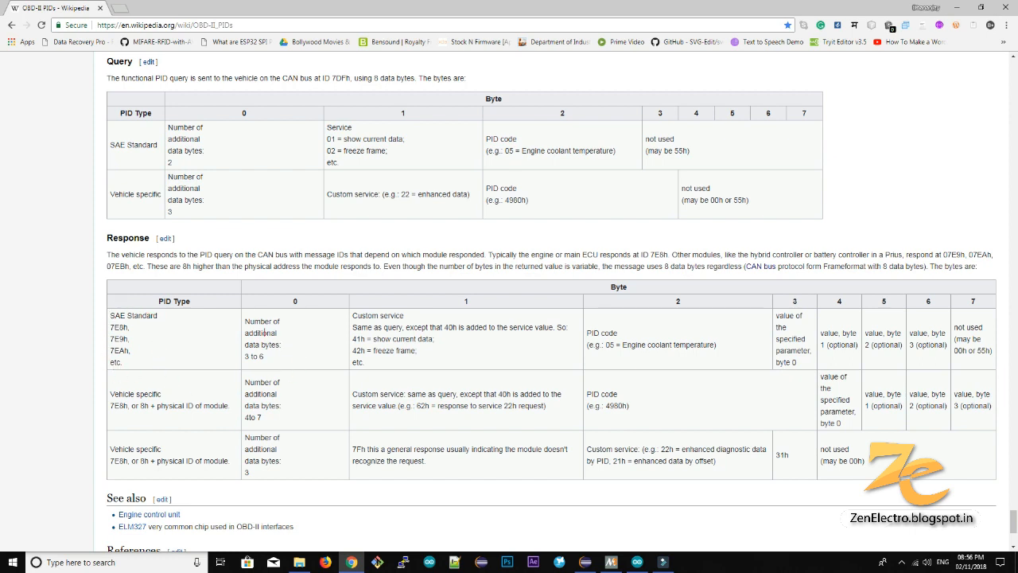
double_click(602, 333)
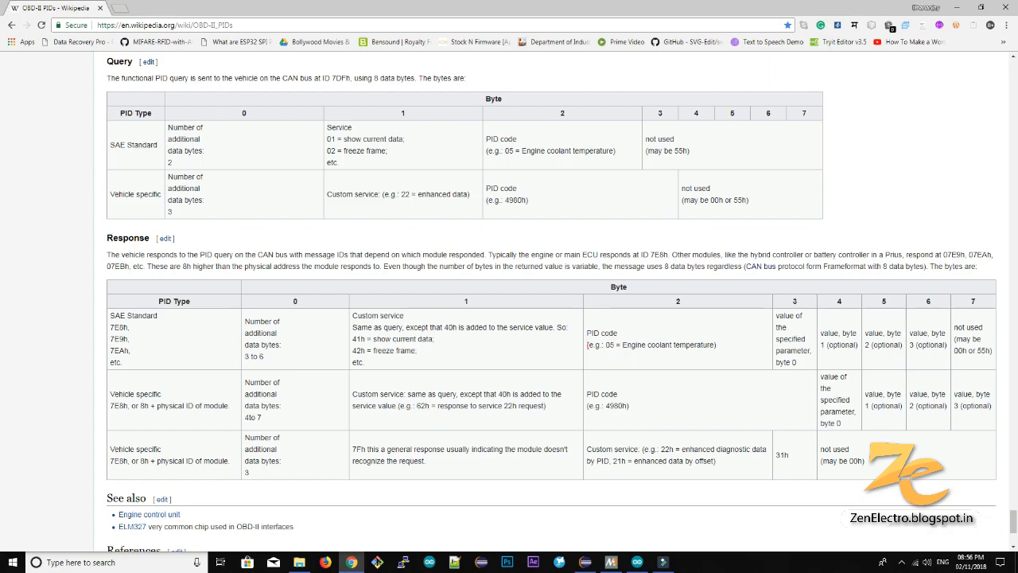
Step: Scroll the article looking for the Service 01 standard PIDs table
scroll("down", 3)
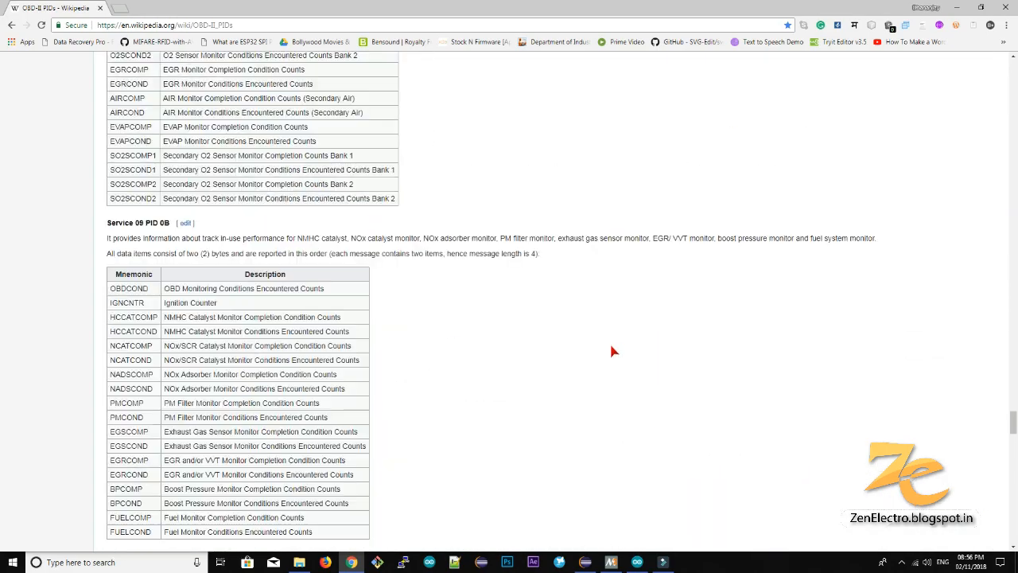
scroll("down", 3)
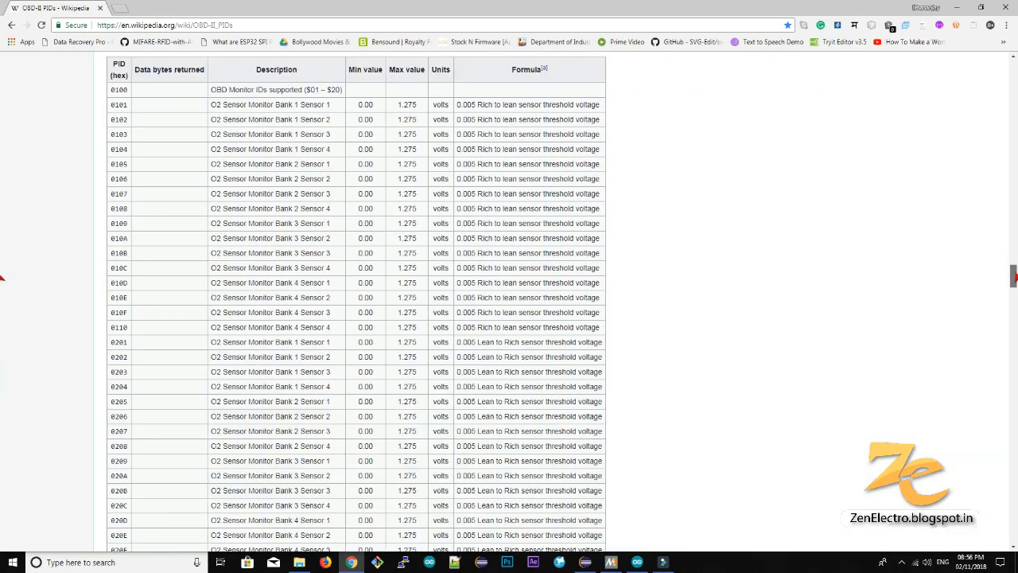
scroll("down", 3)
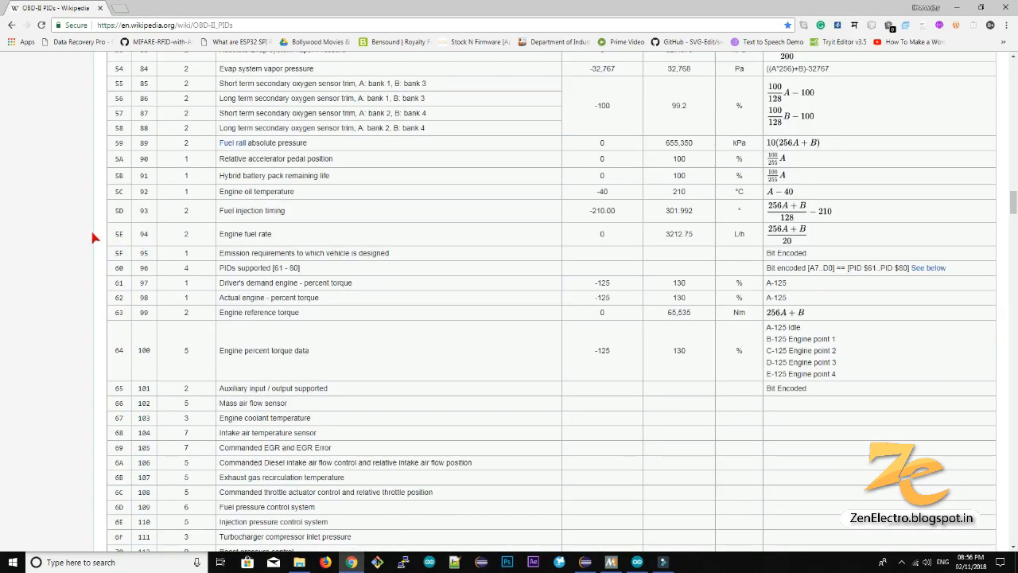
scroll("up", 3)
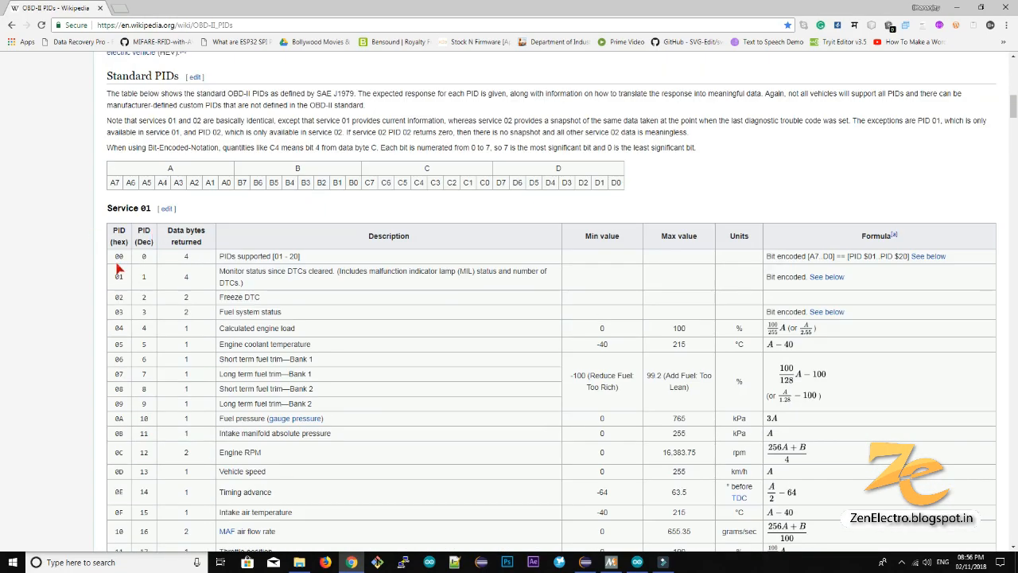
mouse_move(120, 326)
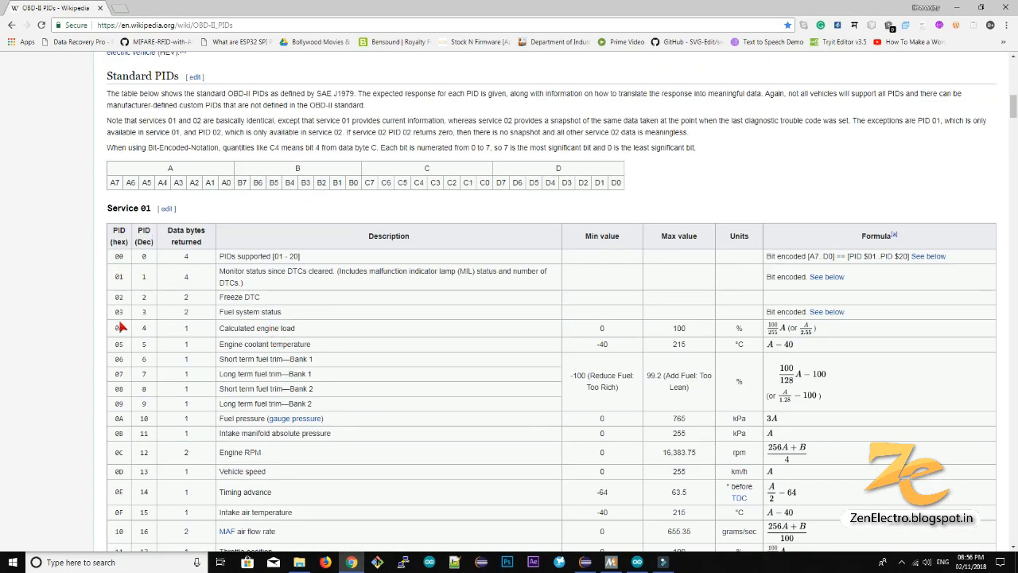
scroll("down", 3)
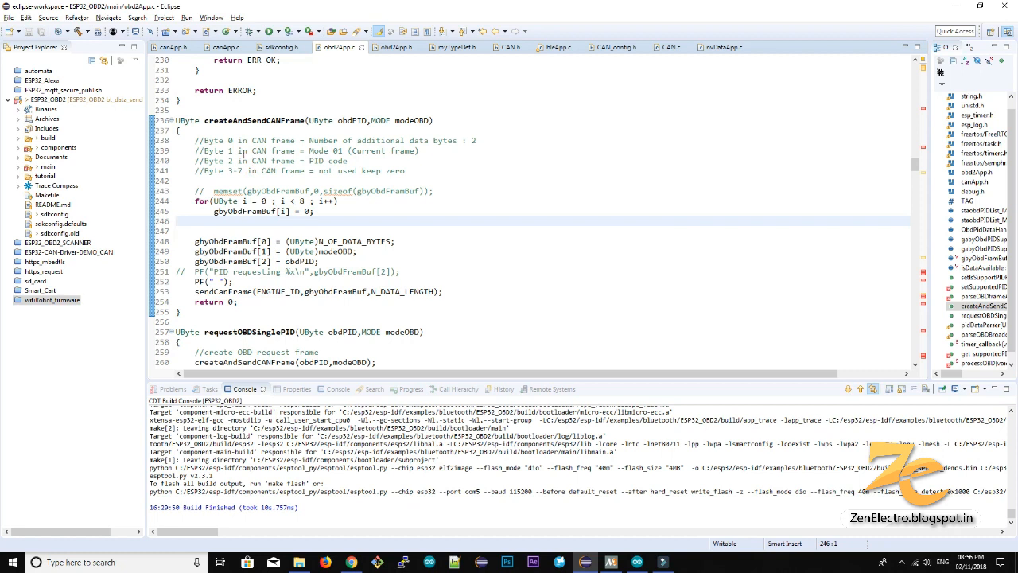
Step: Highlight the CAN frame byte comments and the PID byte line in createAndSendCANFrame
left_click_drag(201, 140, 378, 150)
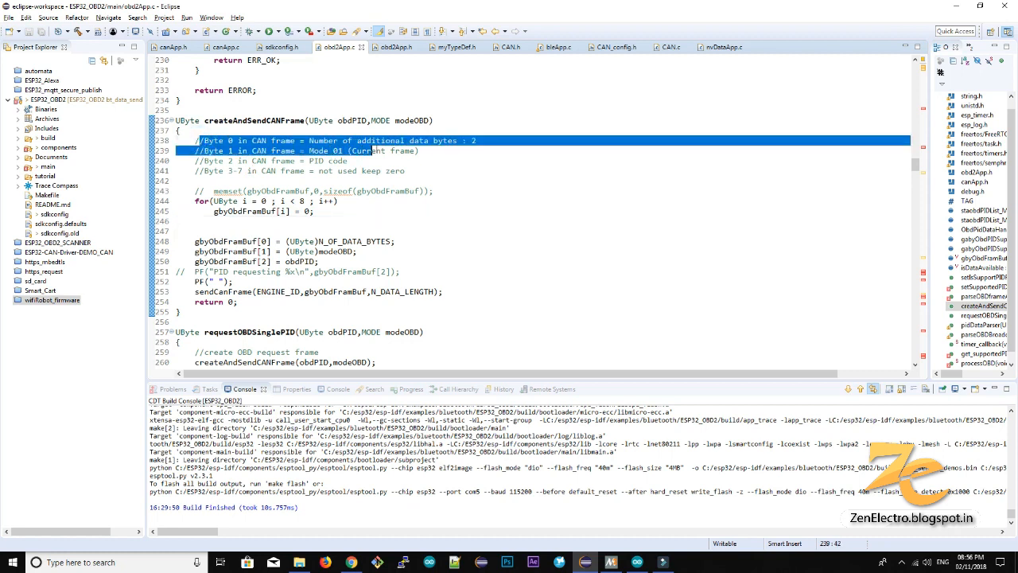
left_click(386, 251)
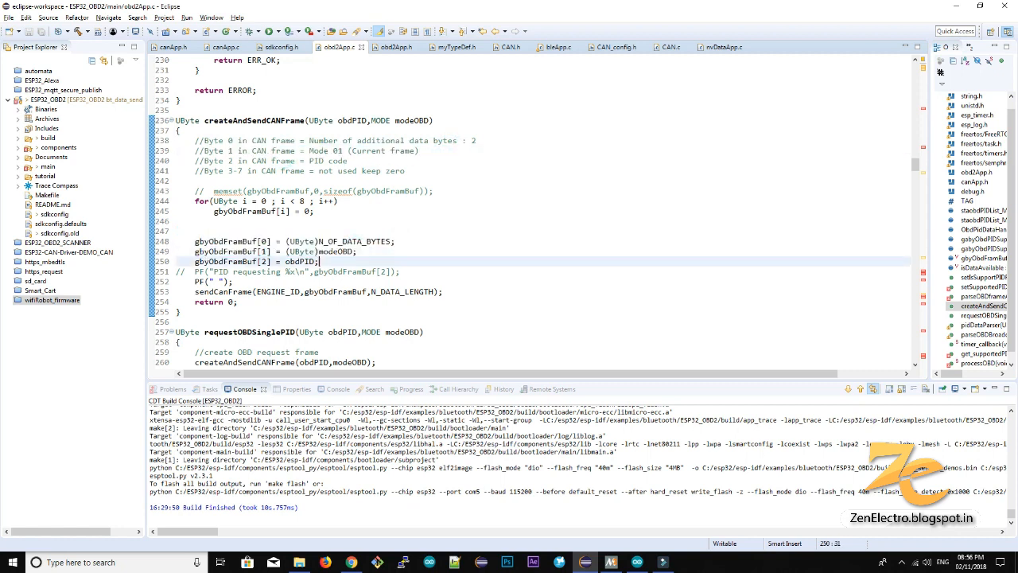
left_click(283, 160)
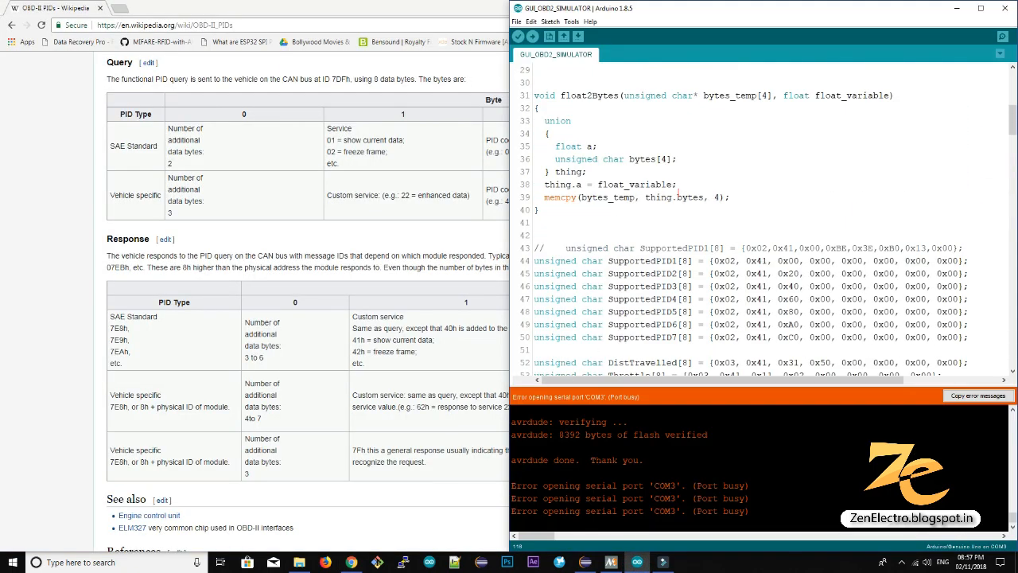
Step: Scroll the GUI_OBD2_SIMULATOR sketch to the EngineSpeed, VehicleSpeed and CoolantTemp arrays
scroll("down", 3)
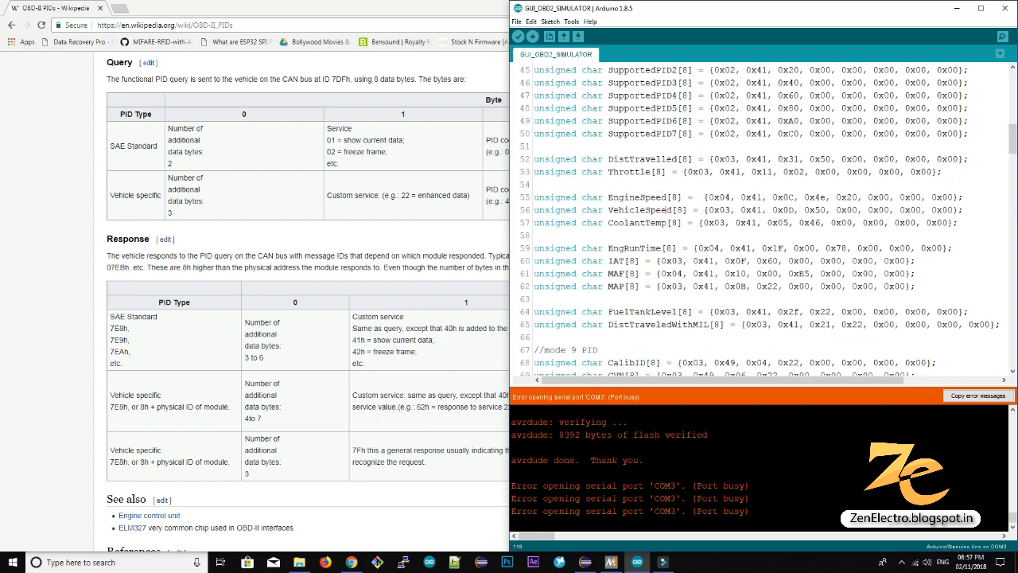
left_click_drag(719, 223, 963, 222)
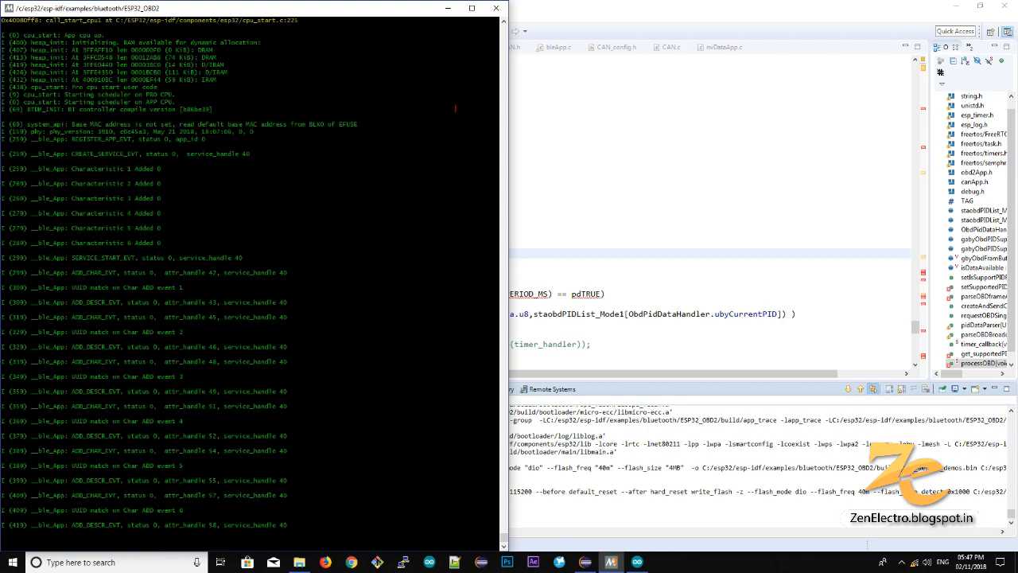
Step: Scroll the ESP32_OBD2 console through its boot and BLE service logs
scroll("down", 3)
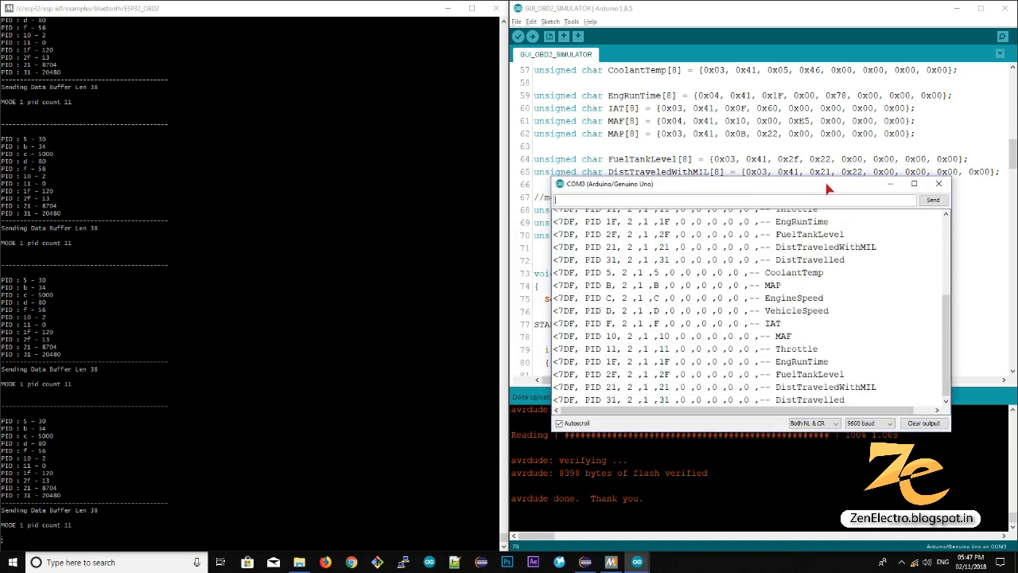
Step: Watch the COM3 serial monitor log EngineSpeed and VehicleSpeed requests at 9600 baud
left_click(909, 183)
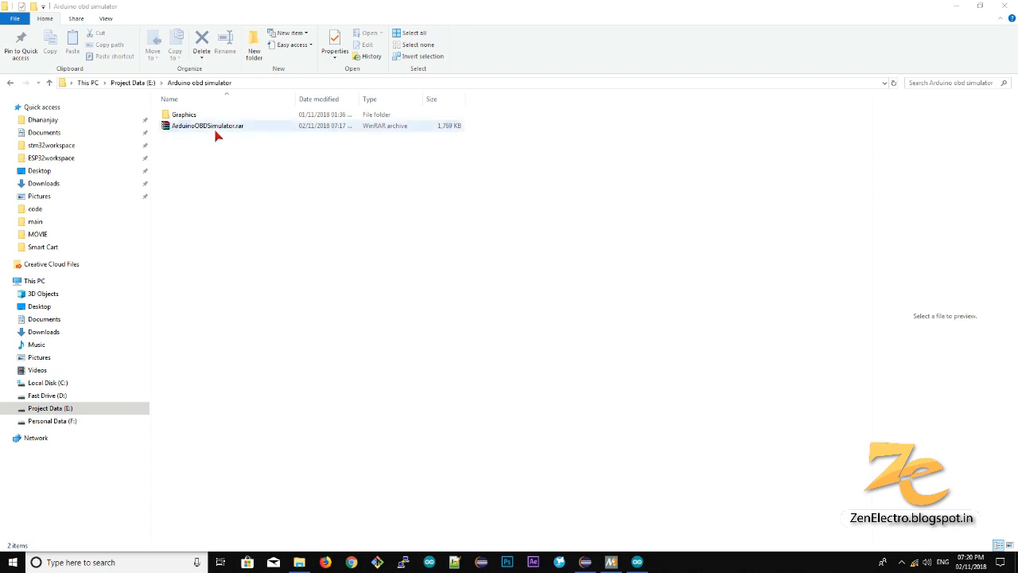
Step: Extract ArduinoOBDSimulator.rar to its own folder and run setup.exe
right_click(207, 126)
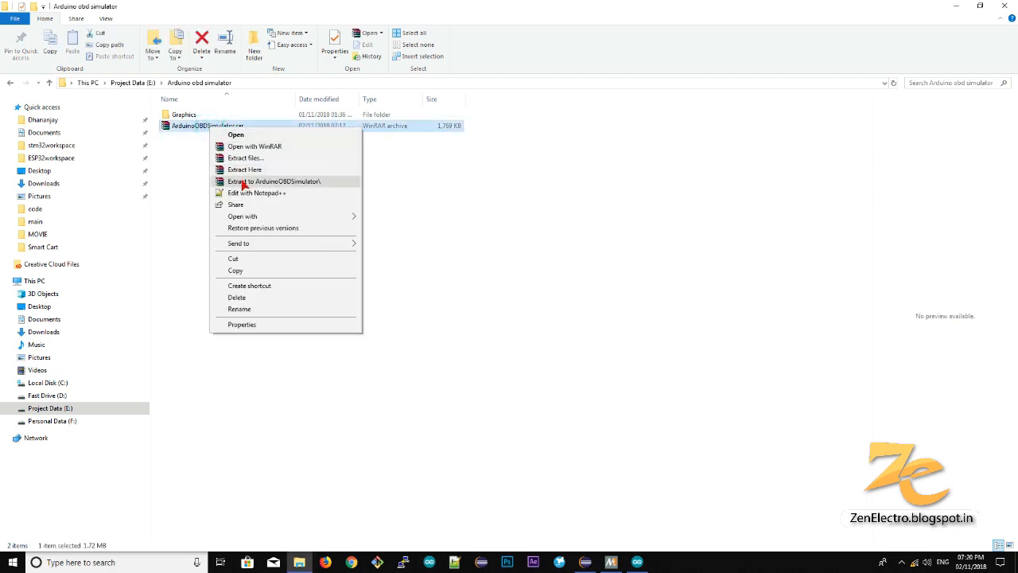
left_click(276, 180)
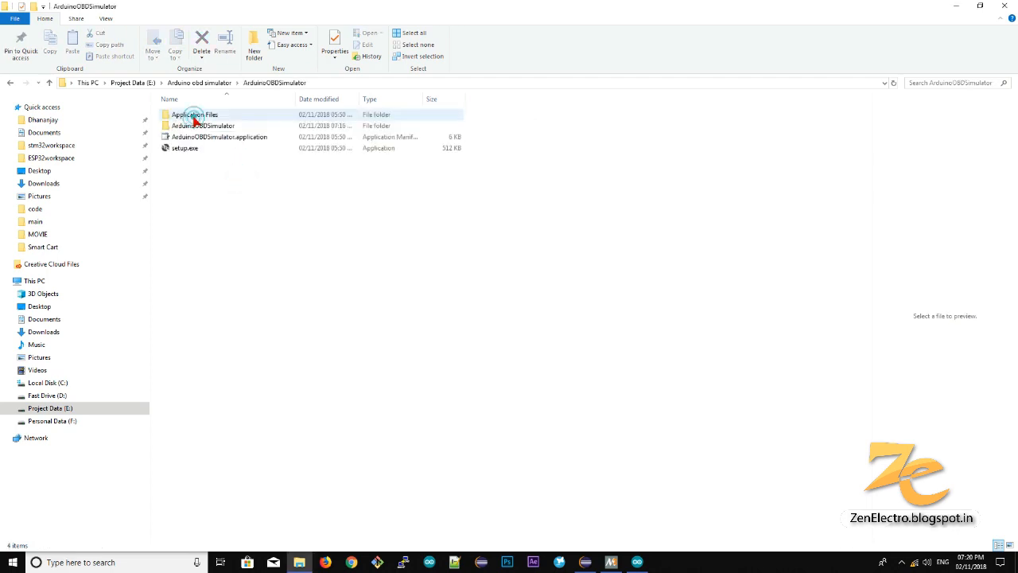
left_click(185, 148)
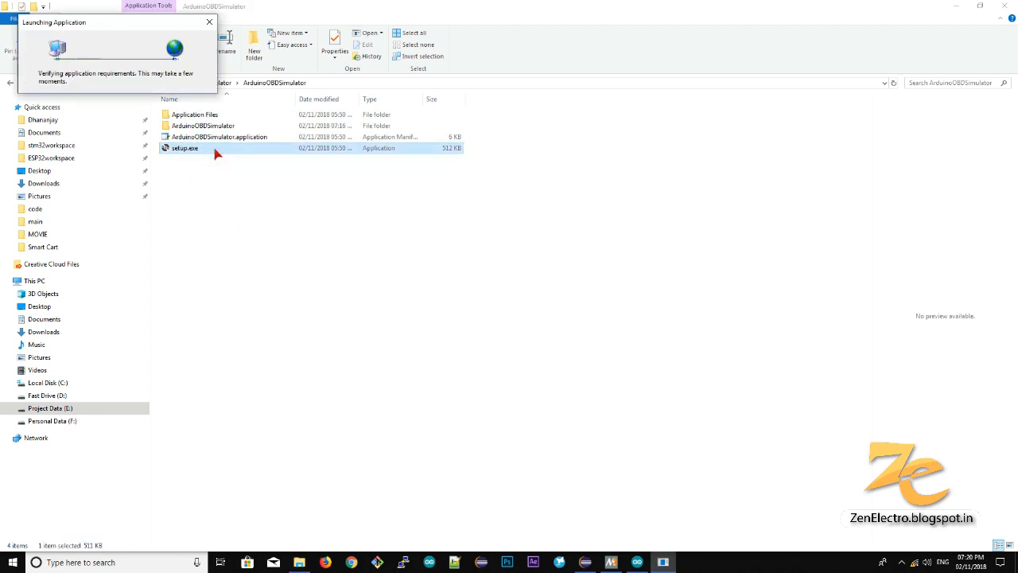
double_click(184, 148)
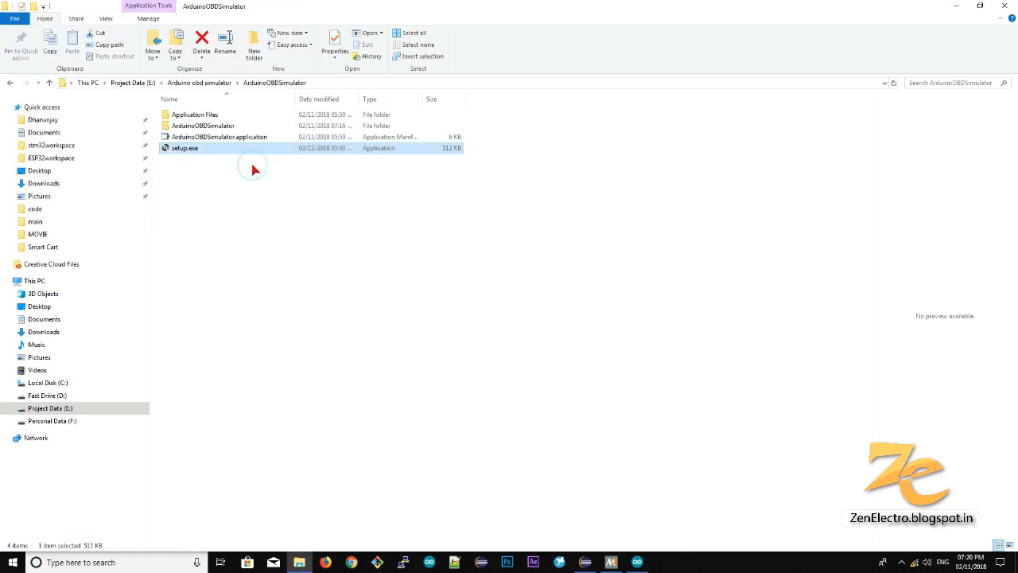
double_click(185, 148)
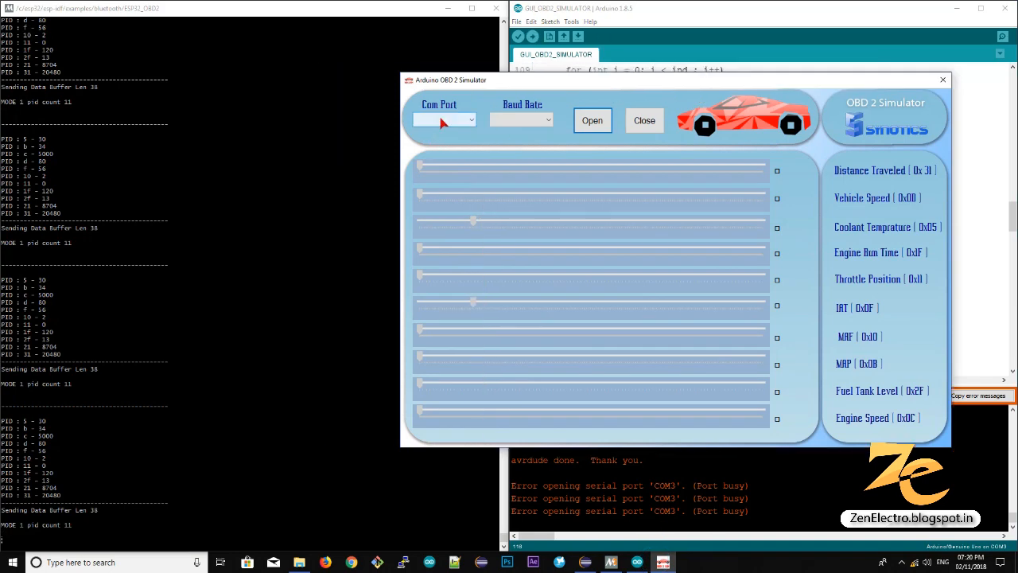
Step: Select COM3 as the simulator's com port, correcting an initial COM5 pick
left_click(440, 120)
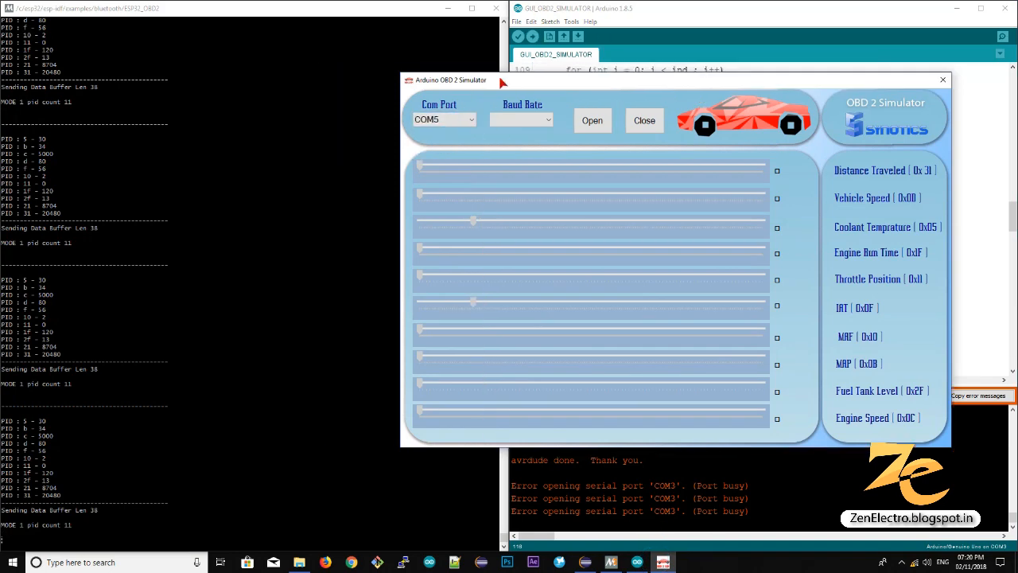
left_click(571, 22)
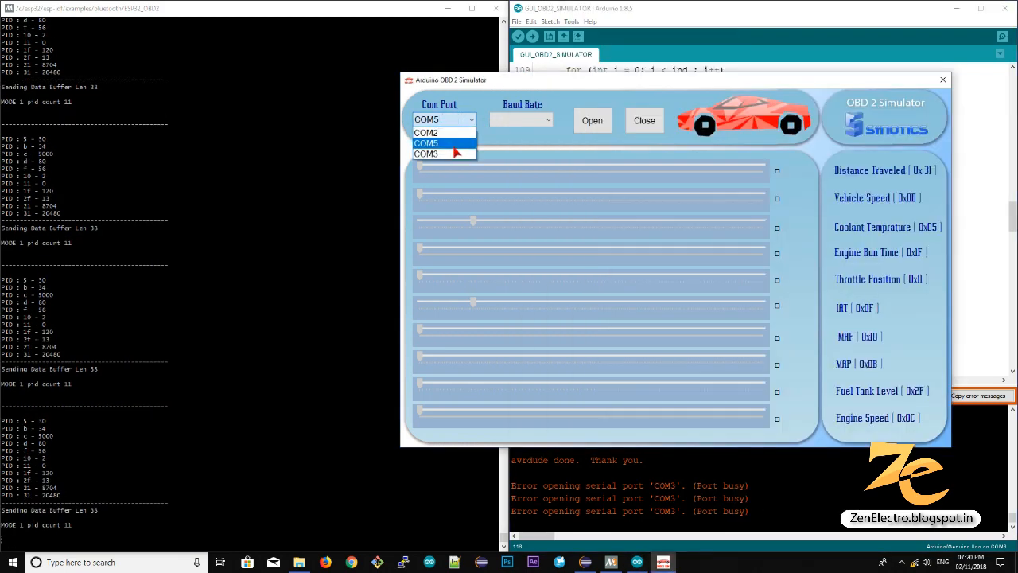
left_click(425, 154)
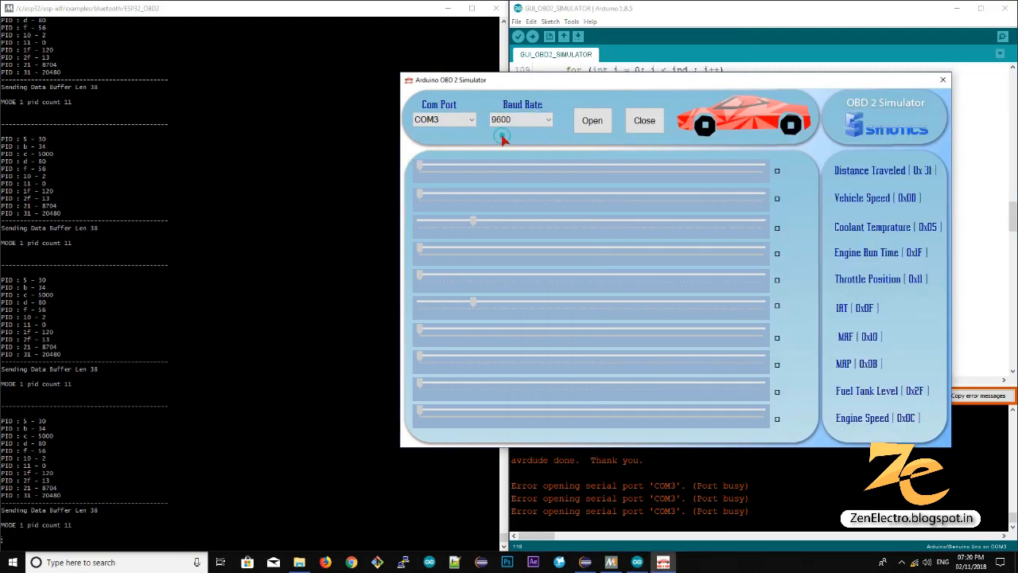